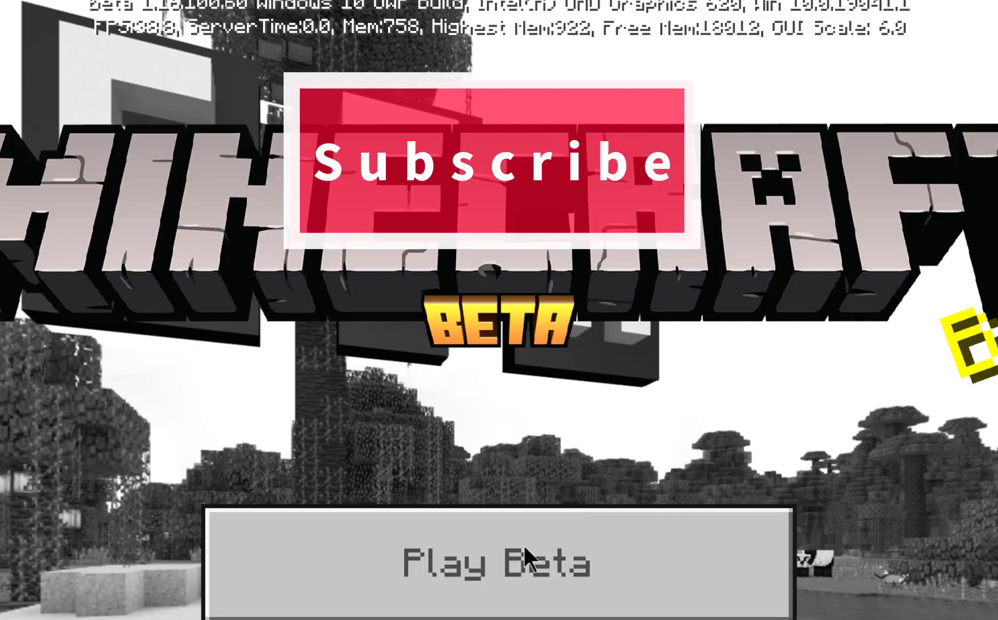
Close the Minecraft Beta title screen window to get back to the Windows desktop
{"action": "left_click", "coordinate": [497, 564]}
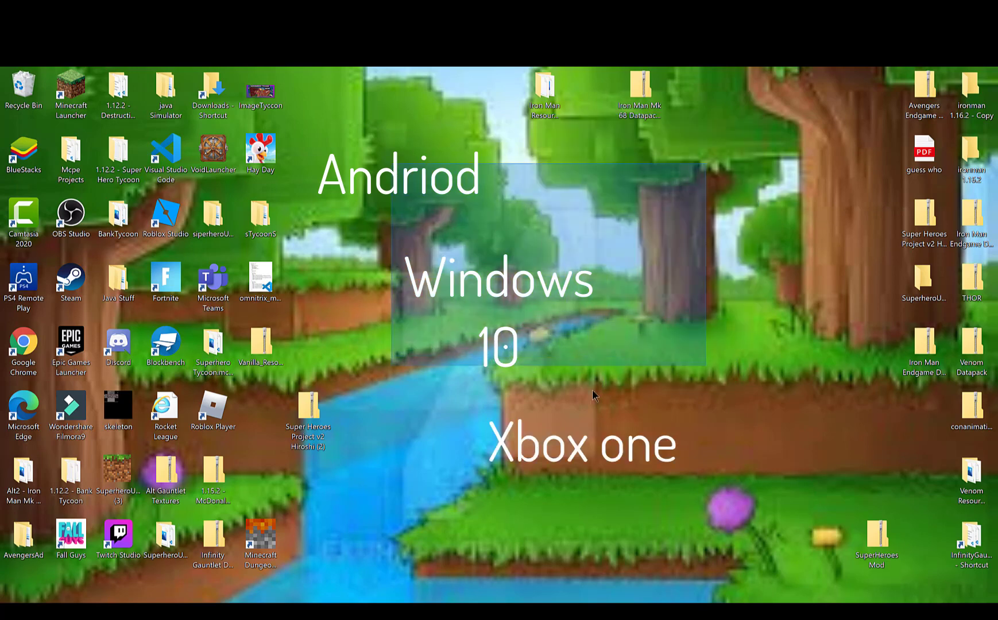
Launch Xbox Insider Hub from the desktop so its Minecraft Beta announcements appear
{"action": "right_click", "coordinate": [411, 349]}
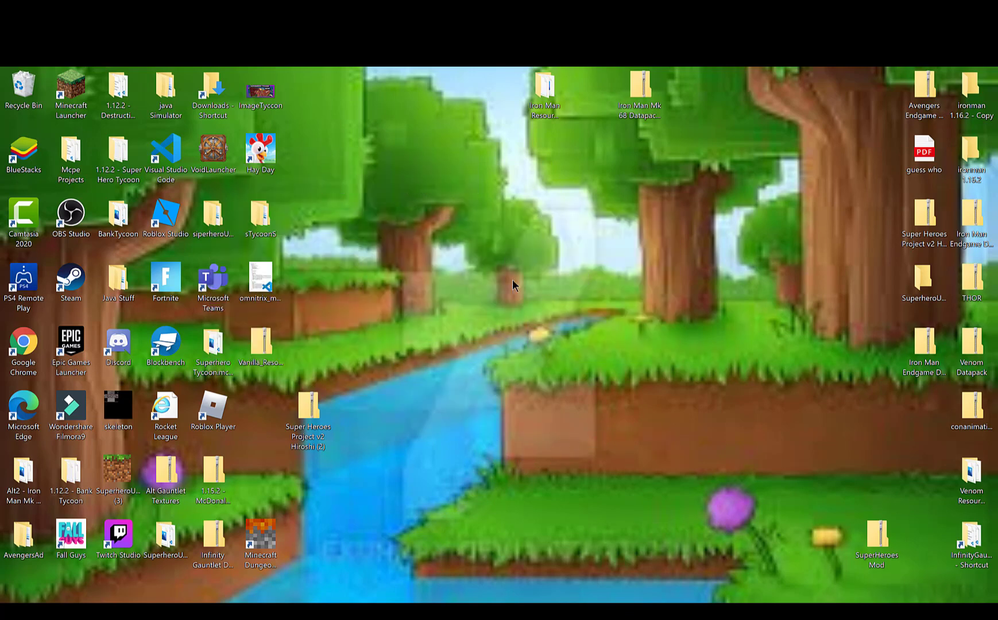
{"action": "mouse_move", "coordinate": [330, 155]}
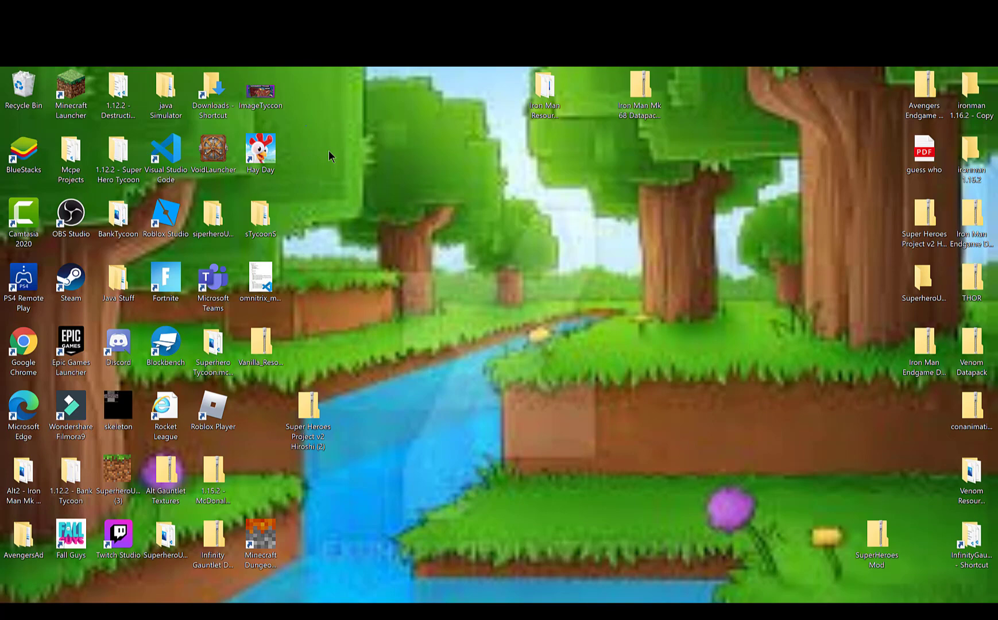
{"action": "right_click", "coordinate": [465, 245]}
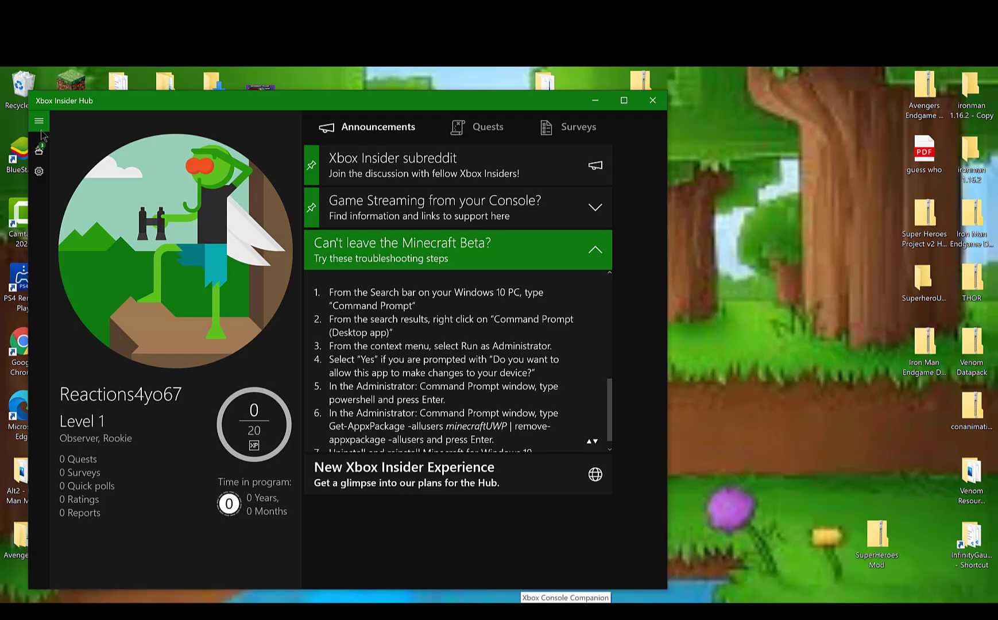
Go through the hub's navigation menu to Insider content, where Minecraft for Windows 10 is listed
{"action": "left_click", "coordinate": [39, 121]}
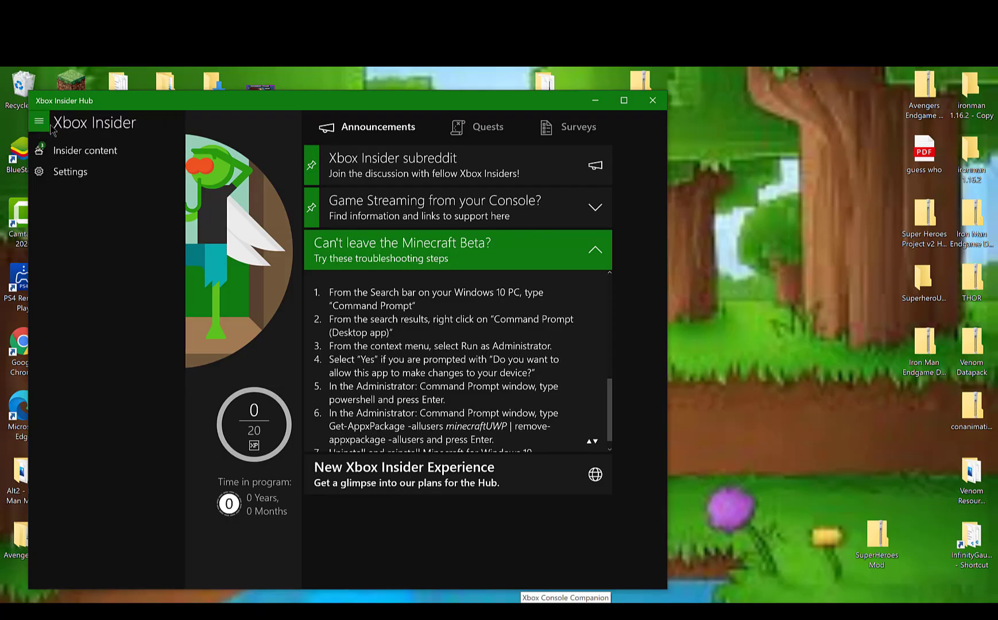
{"action": "left_click", "coordinate": [84, 150]}
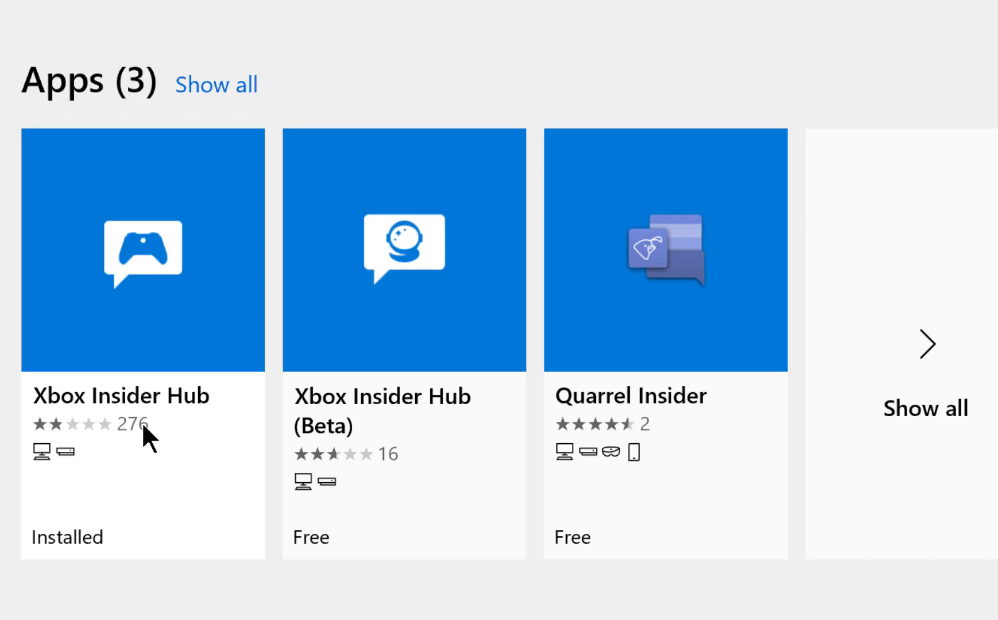
{"action": "left_click", "coordinate": [143, 255]}
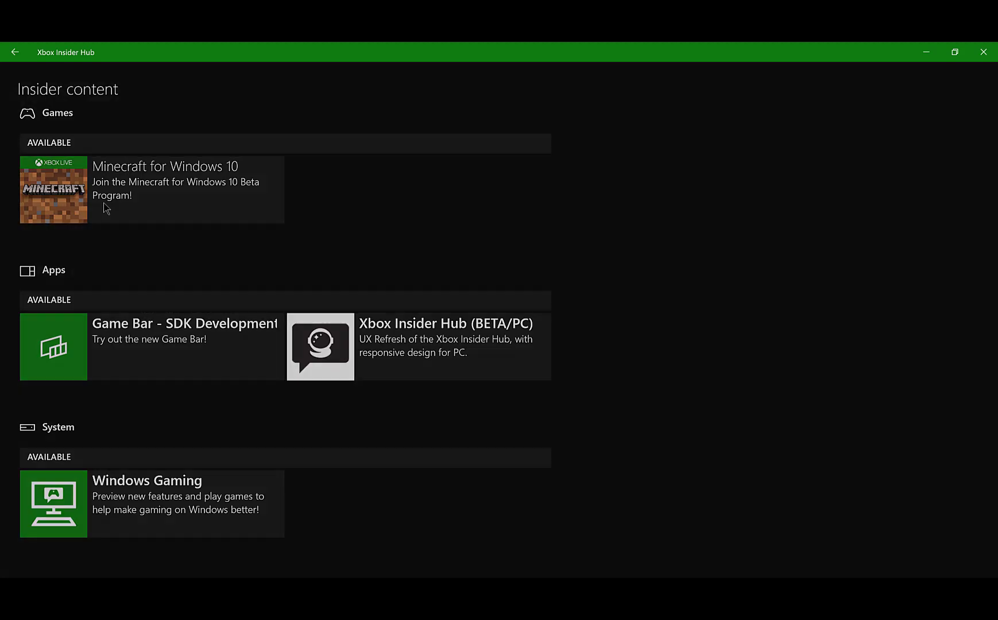
Join the Minecraft for Windows 10 beta group from its insider program page
{"action": "left_click", "coordinate": [151, 189]}
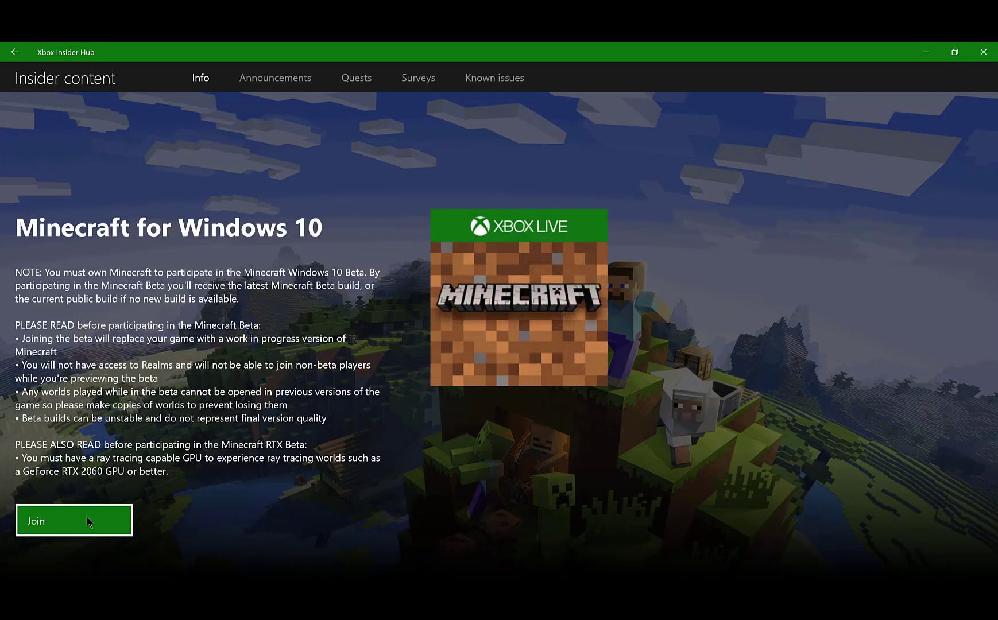
{"action": "left_click", "coordinate": [72, 521]}
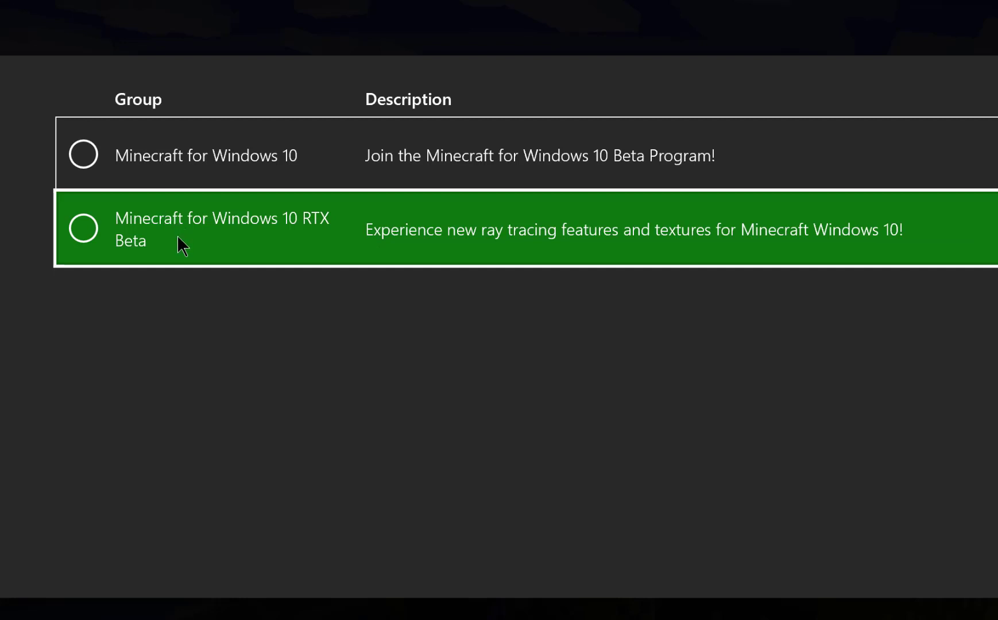
{"action": "mouse_move", "coordinate": [182, 201]}
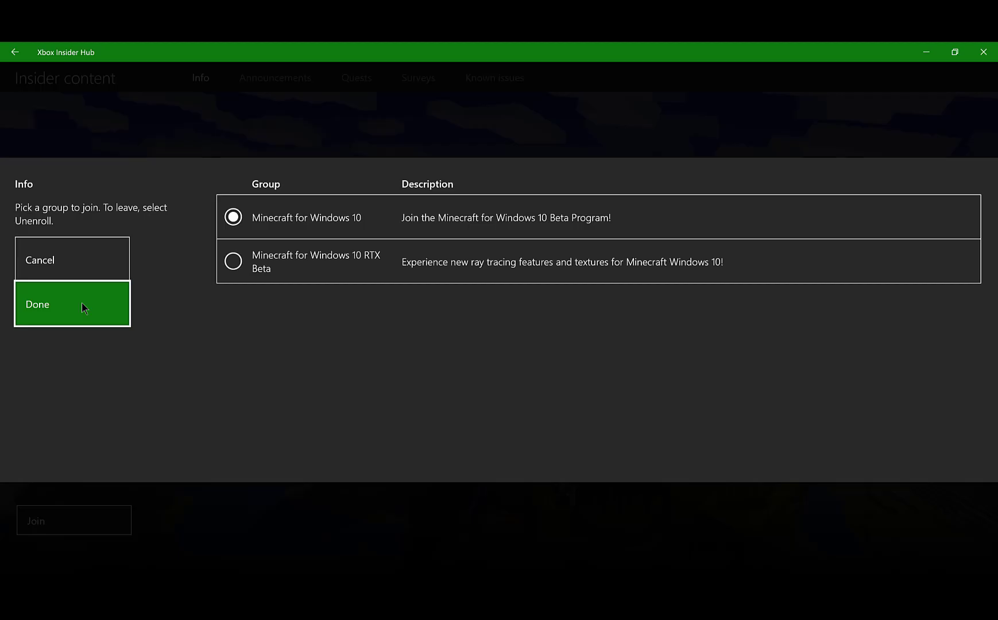
{"action": "left_click", "coordinate": [72, 304]}
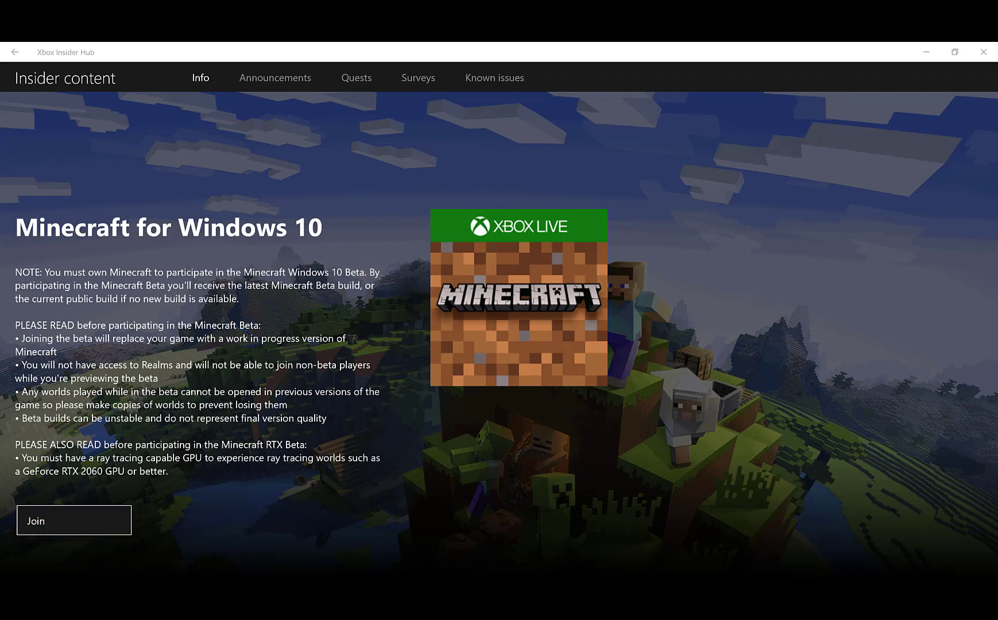
Launch the Minecraft beta and open Create New World settings
{"action": "left_click", "coordinate": [72, 520]}
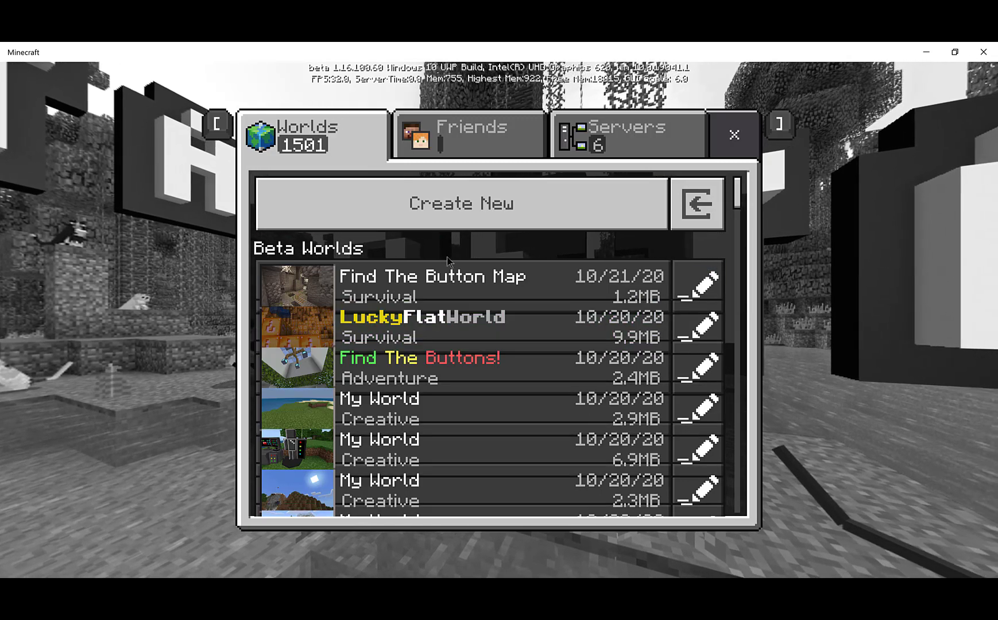
{"action": "left_click", "coordinate": [461, 204]}
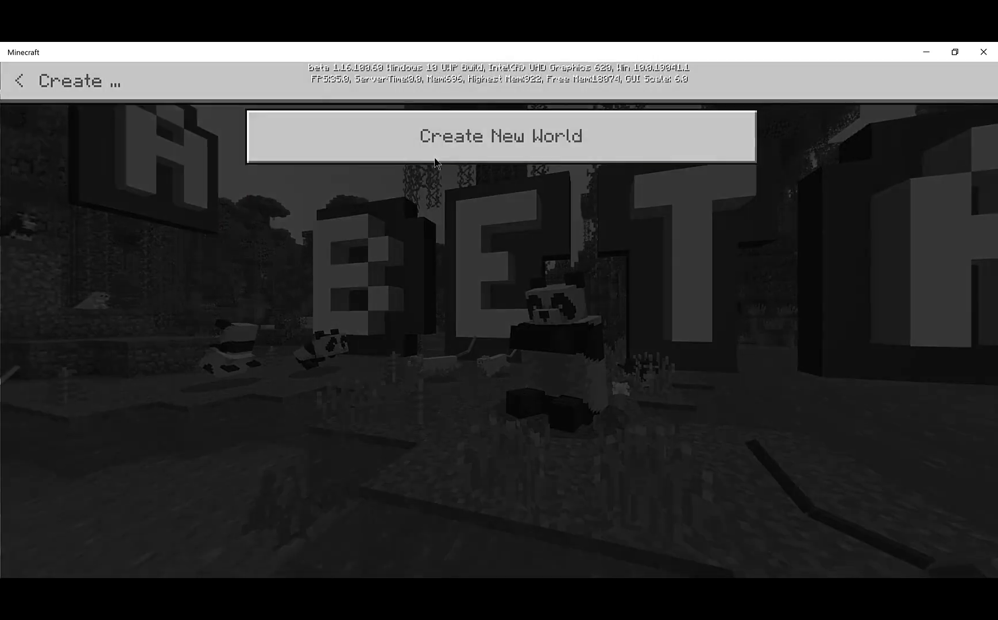
{"action": "left_click", "coordinate": [501, 136]}
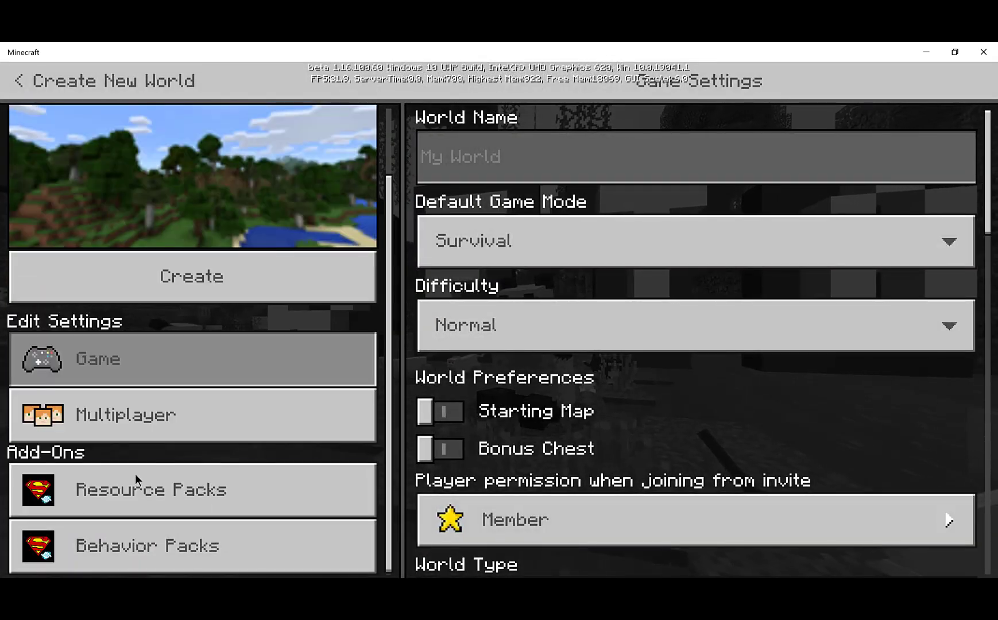
Enable the Holiday Creator Features and Creation of Custom Biomes experiments
{"action": "scroll", "scroll_direction": "down", "scroll_amount": 3}
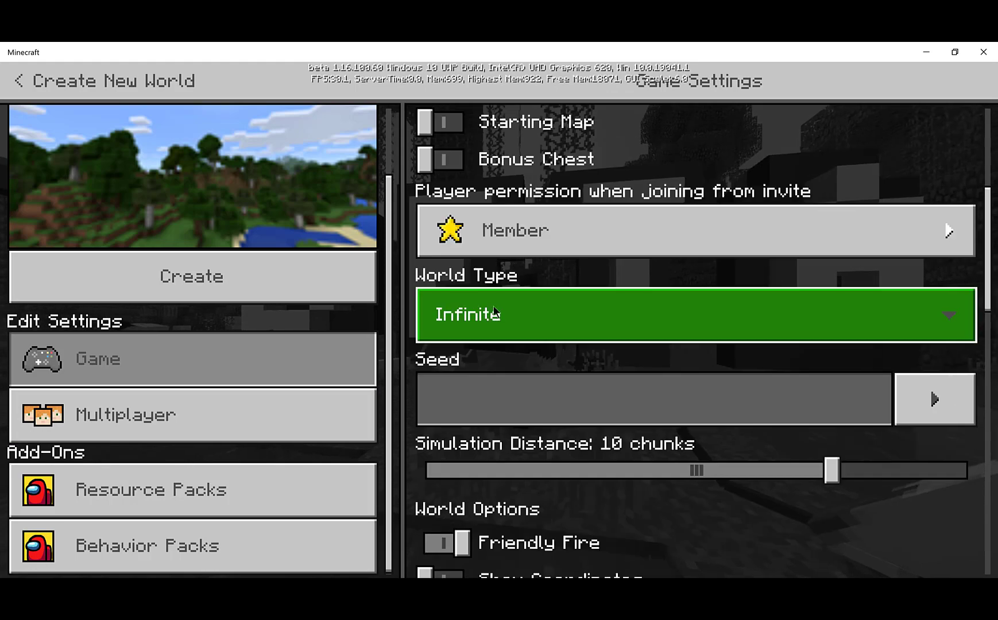
{"action": "scroll", "scroll_direction": "down", "scroll_amount": 3}
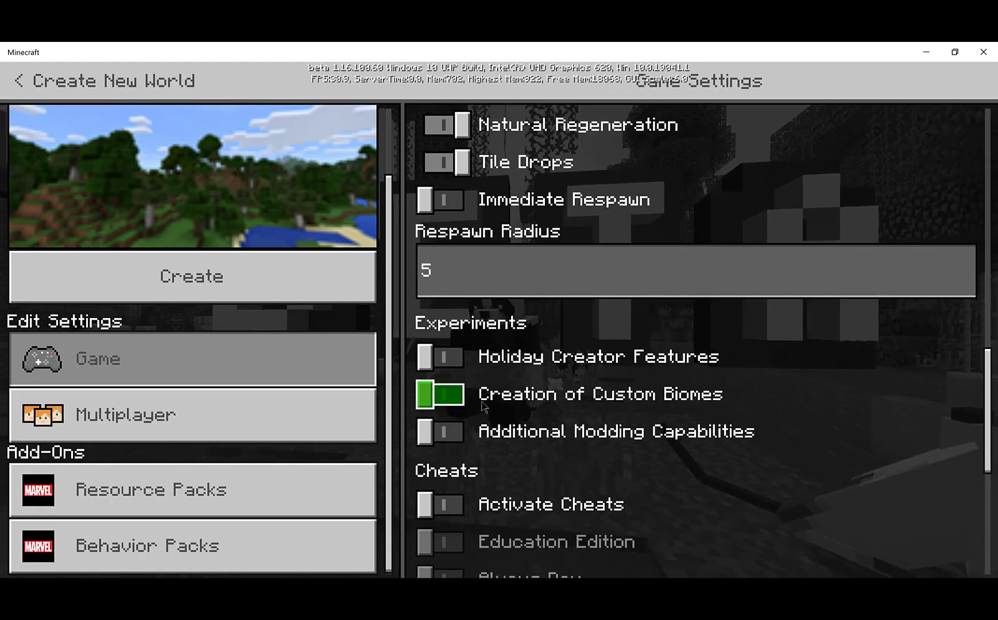
{"action": "left_click", "coordinate": [446, 357]}
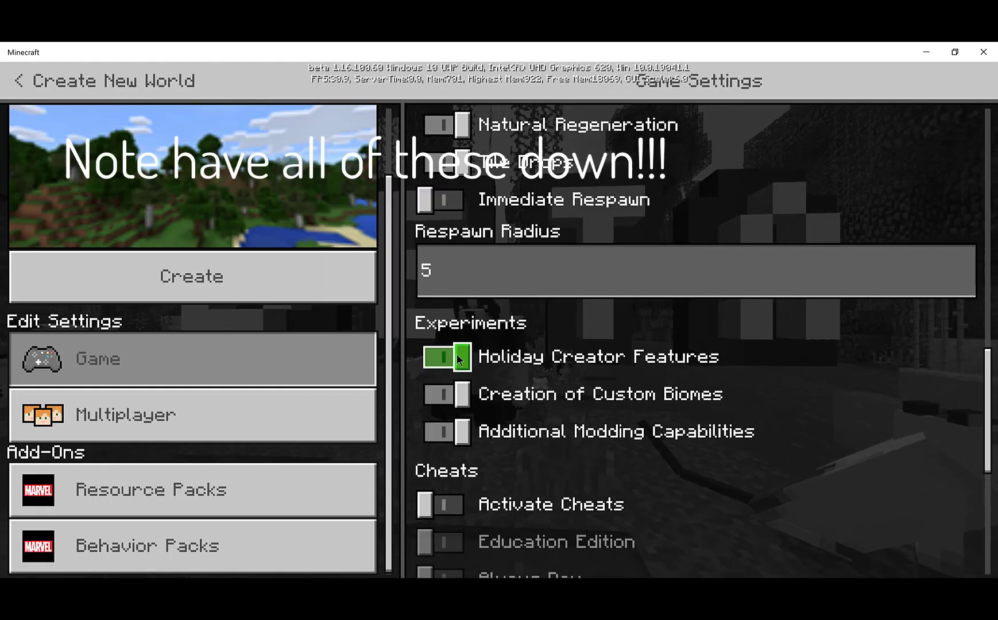
{"action": "left_click", "coordinate": [447, 393]}
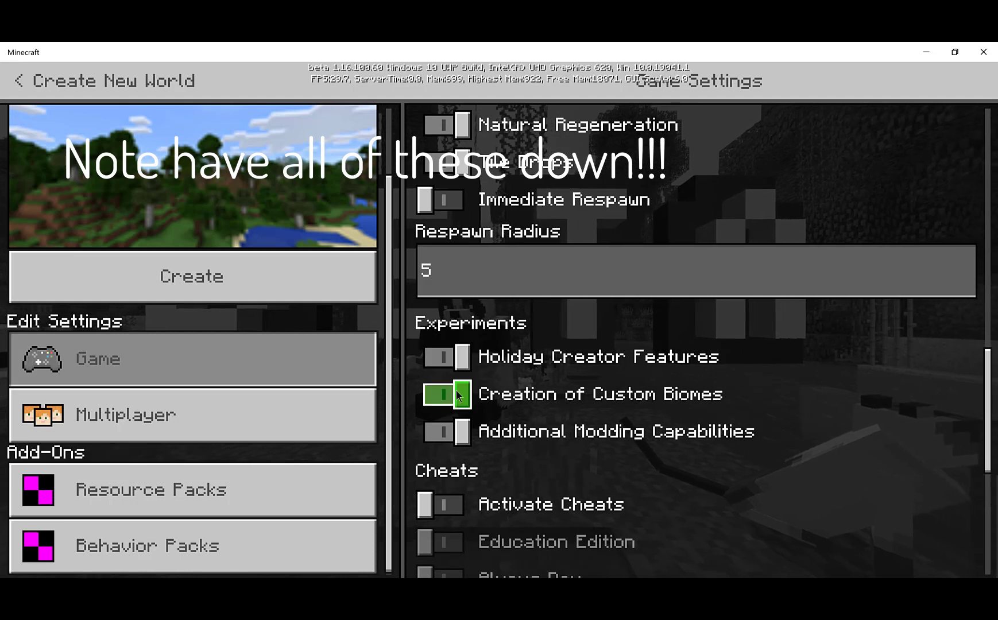